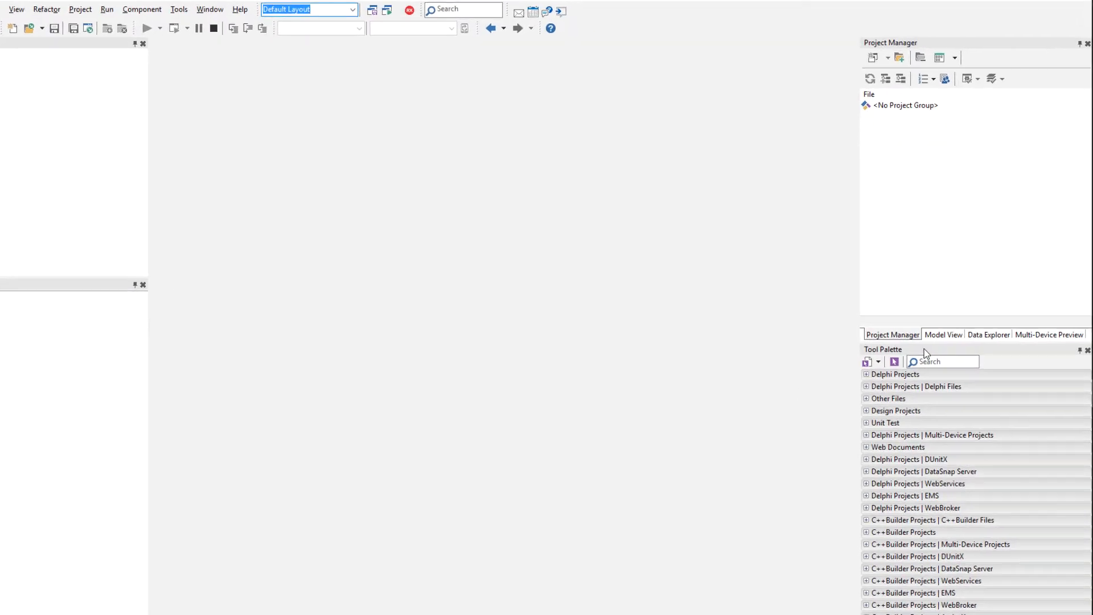
Show the Data Explorer with the FireDAC node expanded to list its database drivers.
left_click(988, 334)
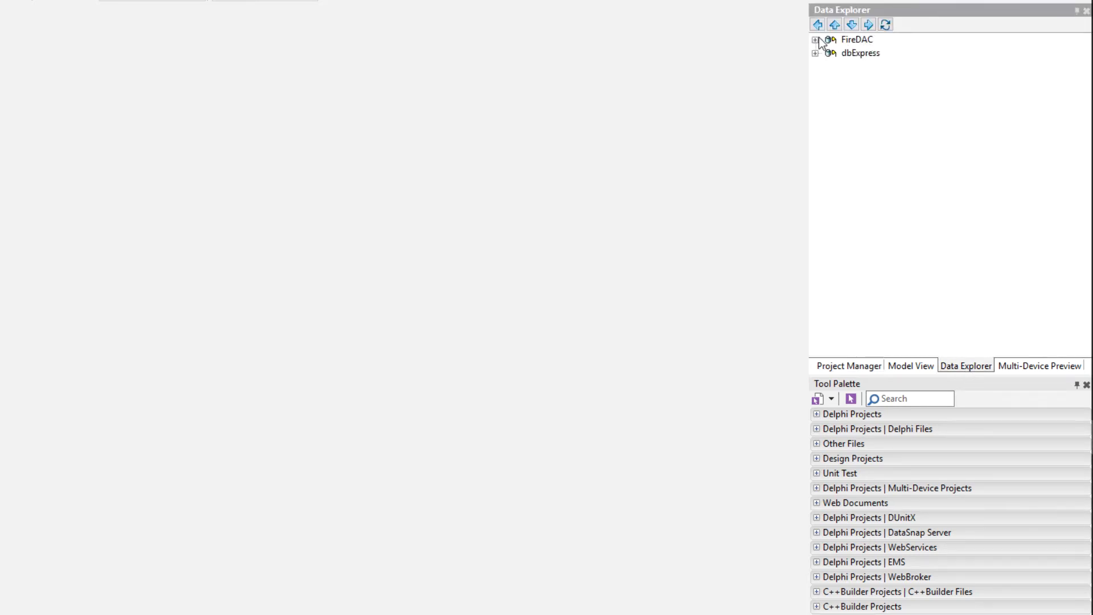
left_click(815, 40)
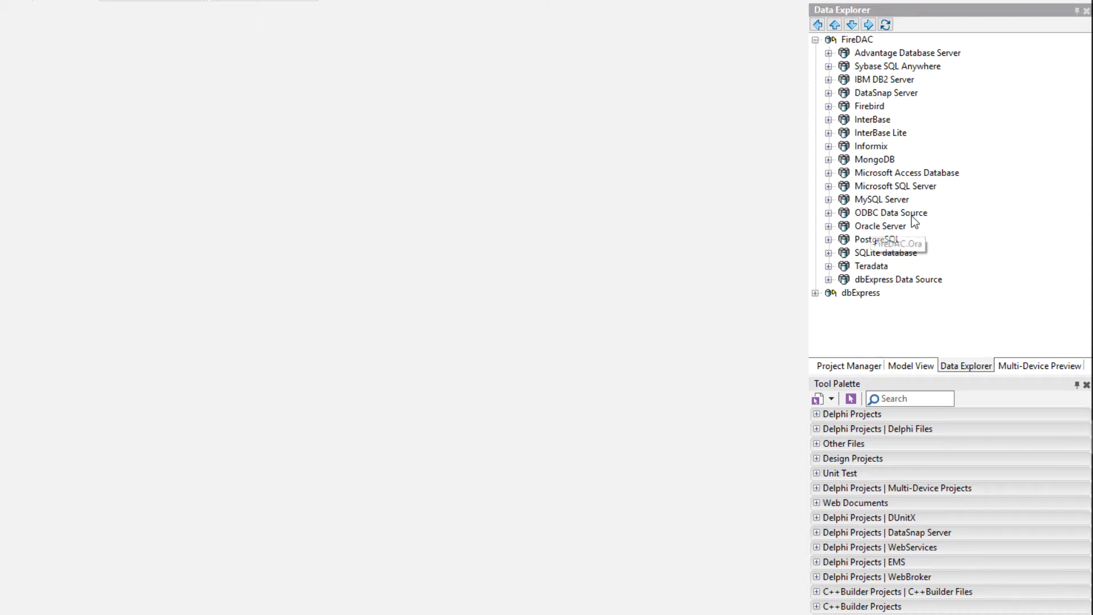
mouse_move(883, 83)
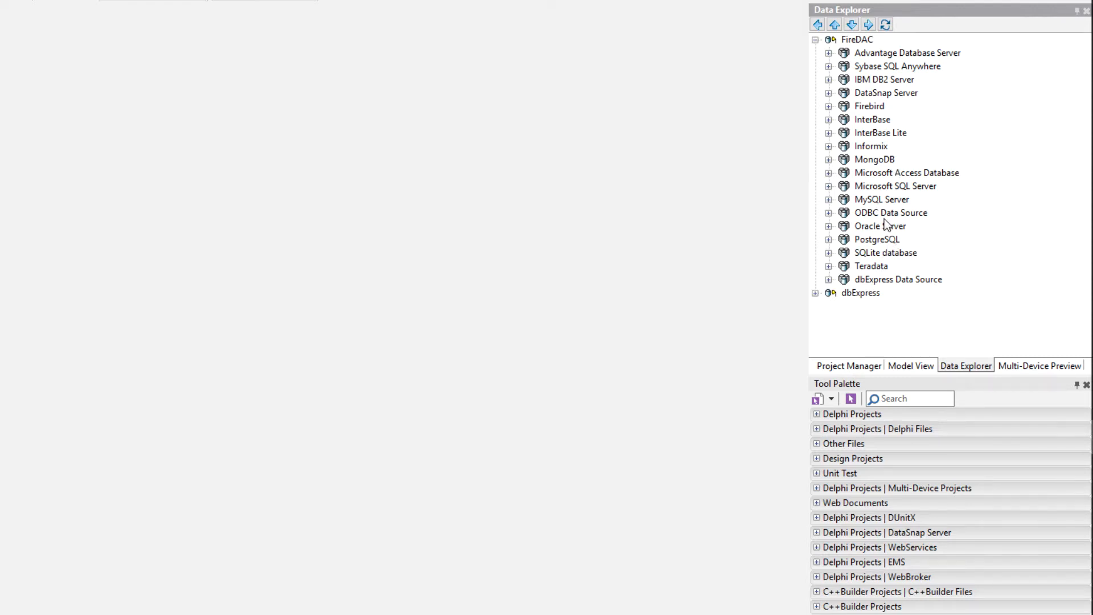
mouse_move(876, 284)
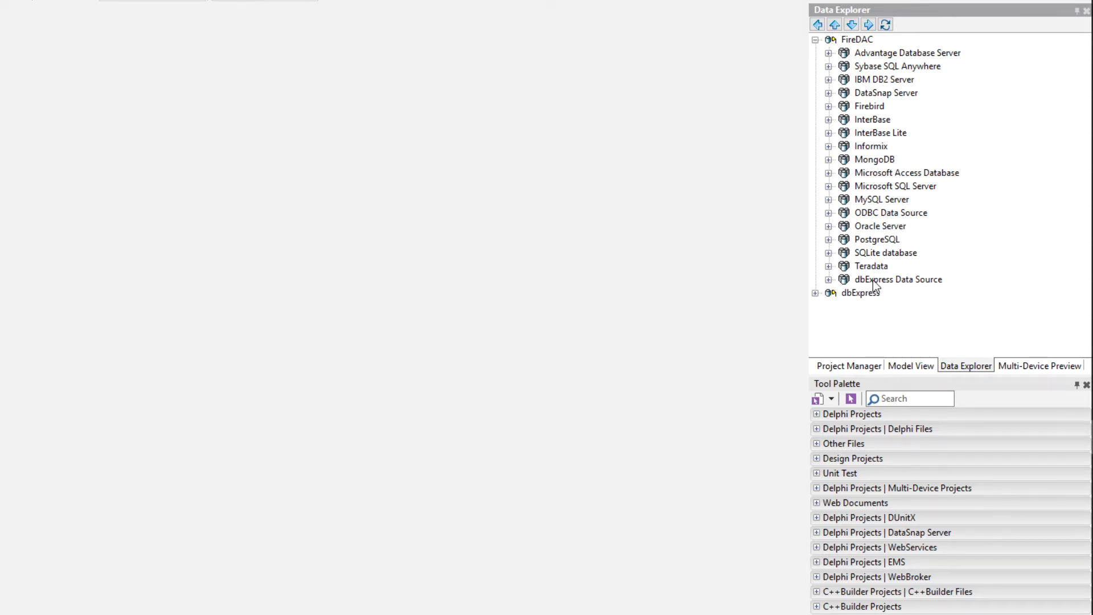
mouse_move(885, 288)
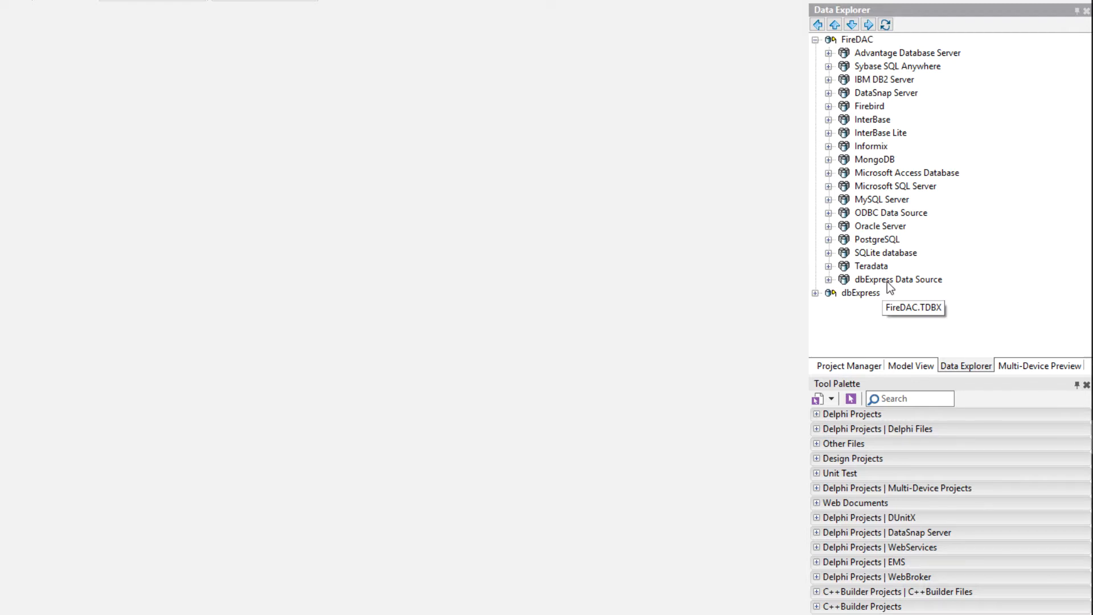
mouse_move(837, 234)
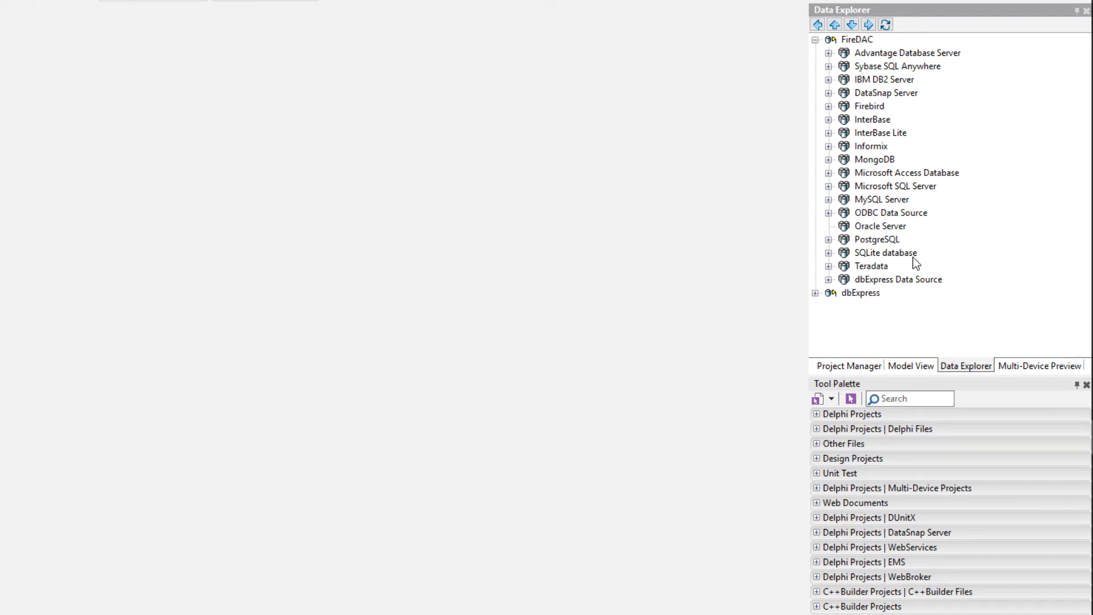
Add a new Oracle Server connection named hr, landing in the FireDAC Connection Editor.
right_click(880, 226)
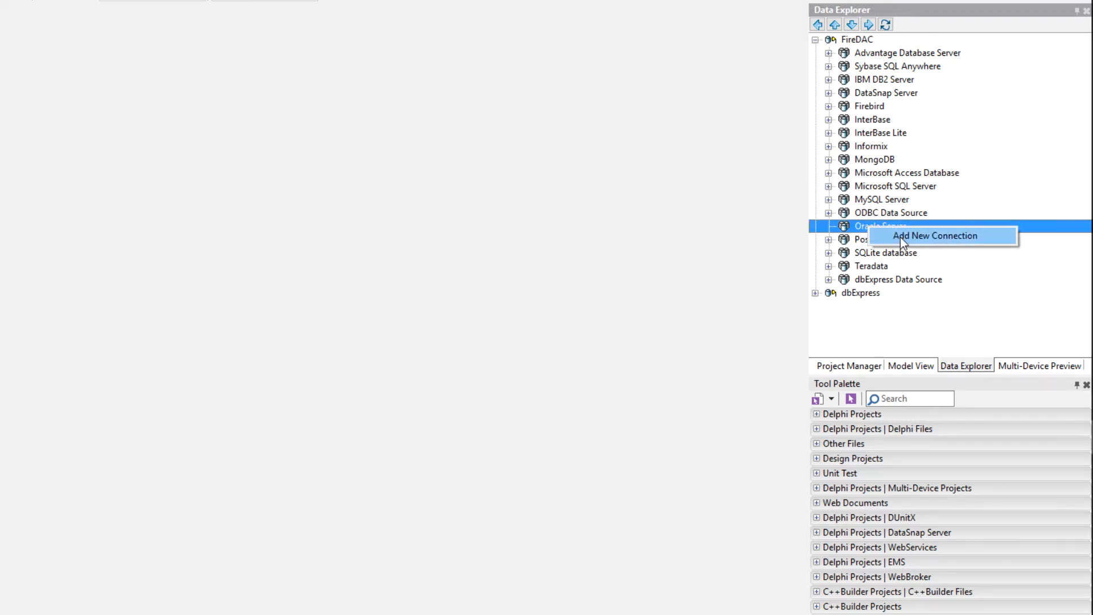
left_click(936, 235)
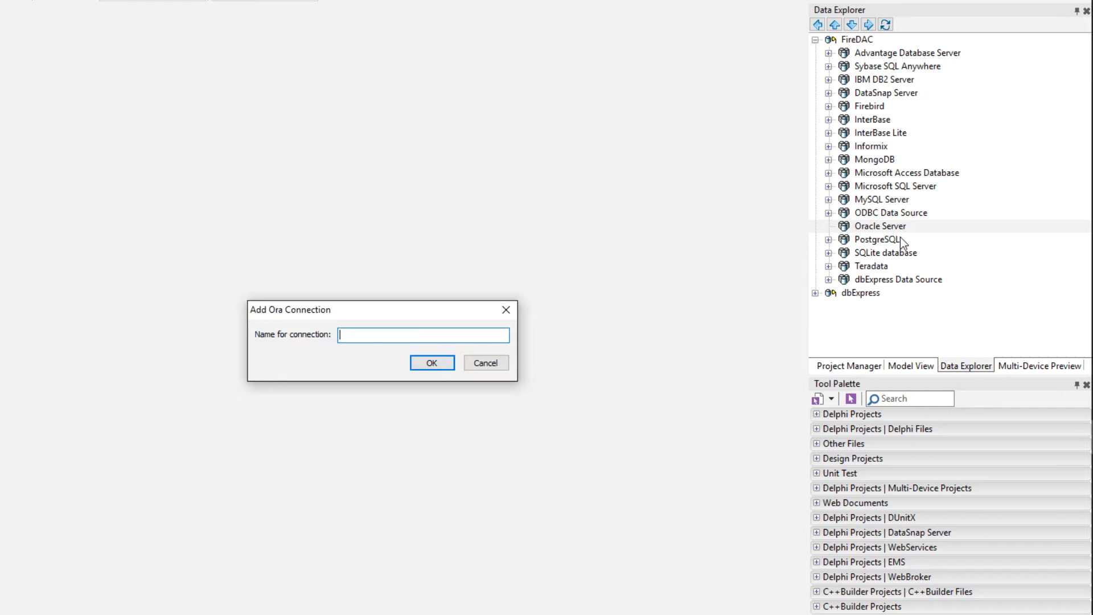
left_click(485, 362)
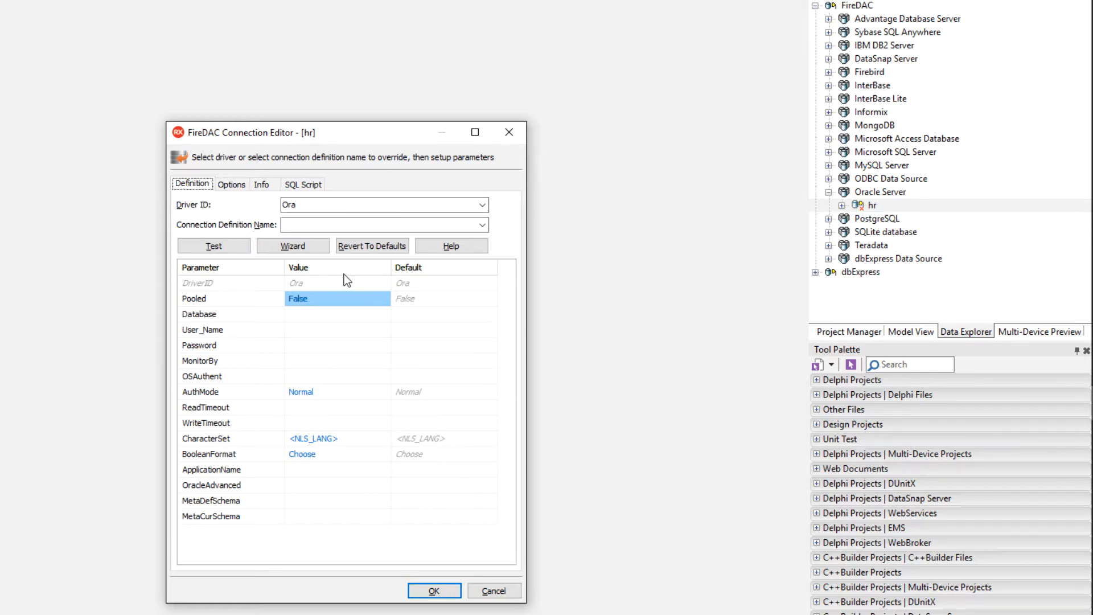
Enter the TNS descriptor for SERVICE_NAME=XE, user name hr, password and metadata schemas hr.
left_click(337, 314)
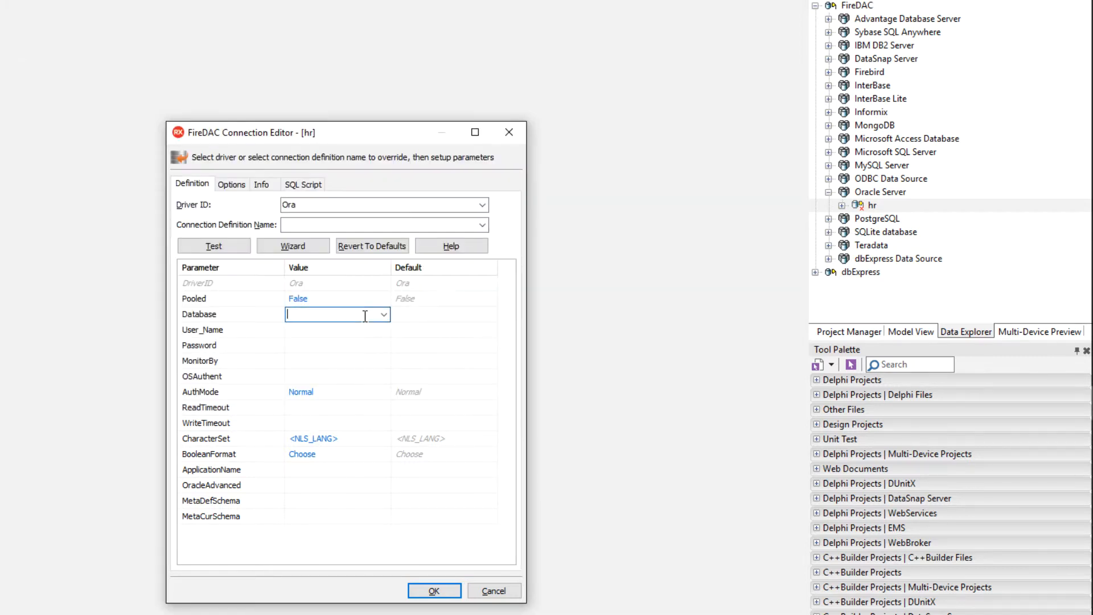
type("=(SERVICE_NAME=XE)))")
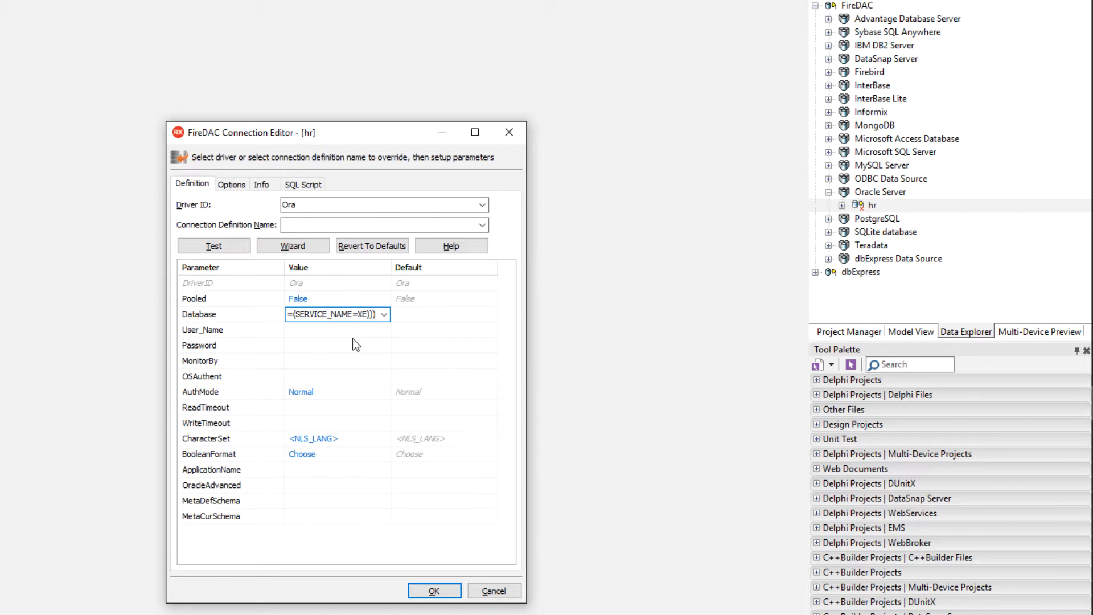
left_click(337, 329)
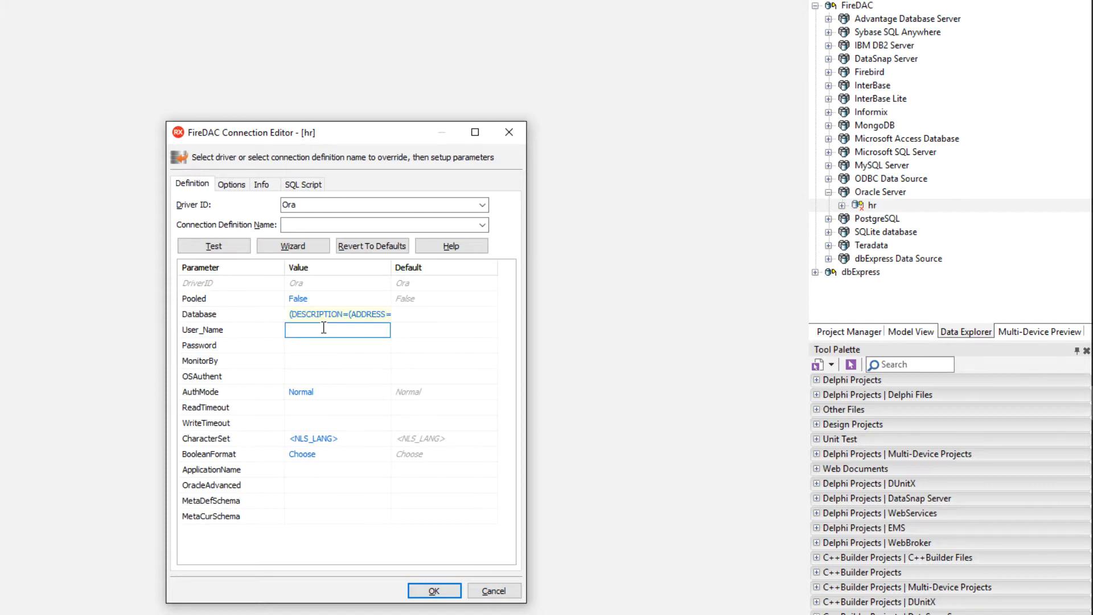
type("hr")
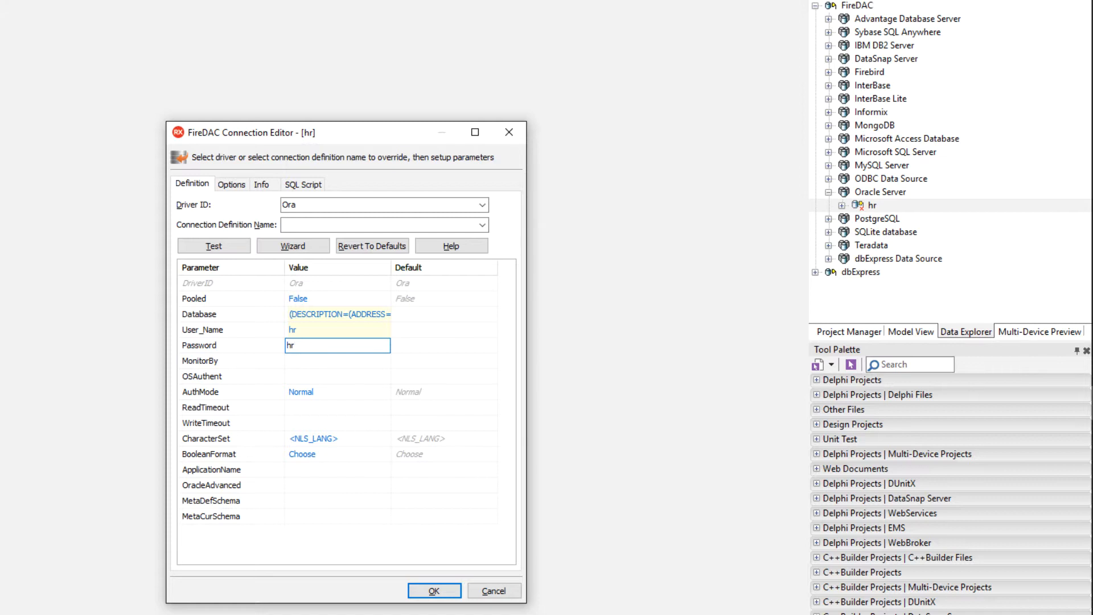
left_click(337, 377)
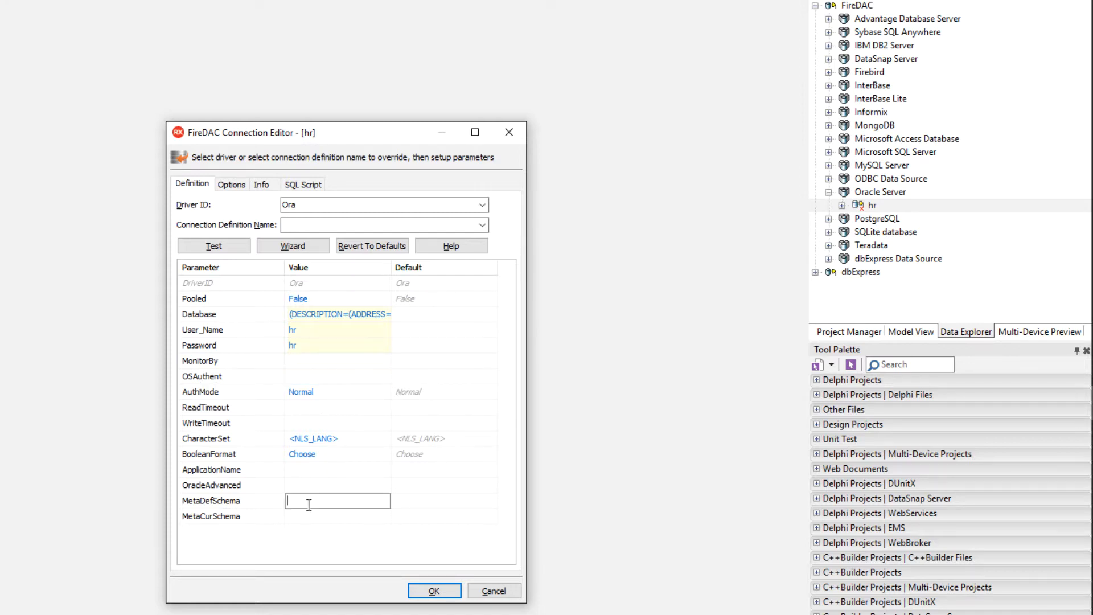
mouse_move(348, 480)
type("hr")
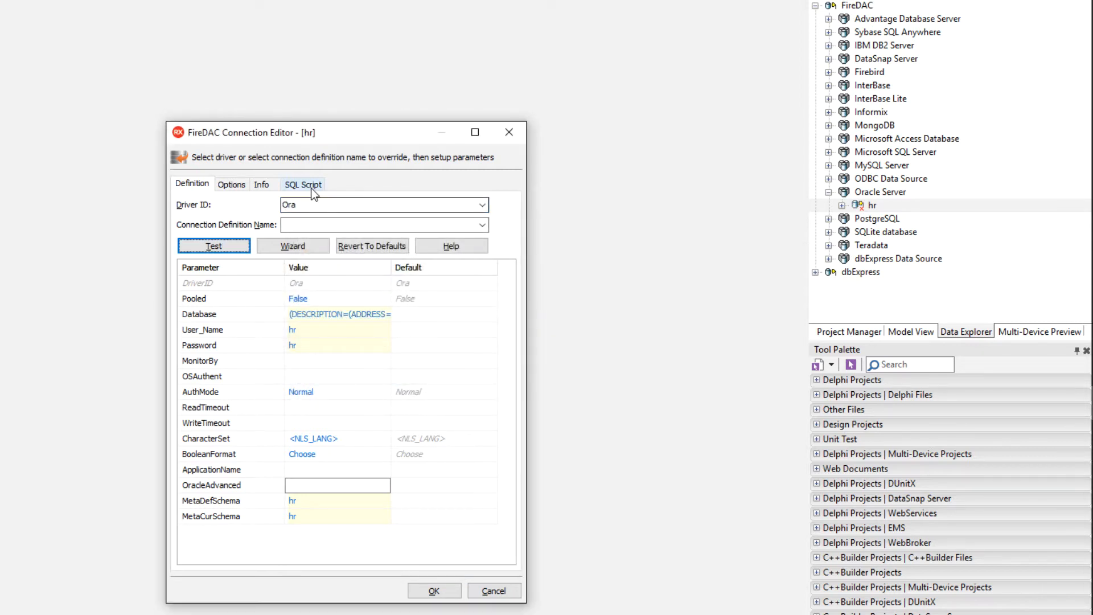
Run 'Select * from dual' on the hr connection, check the result, and confirm the editor with OK.
left_click(303, 184)
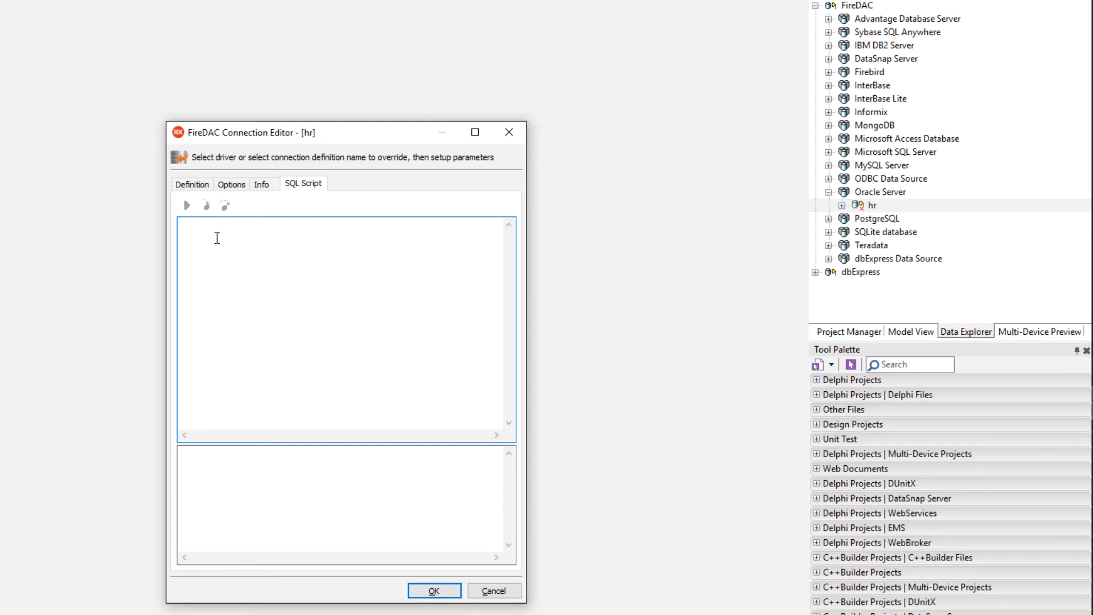
type("Select")
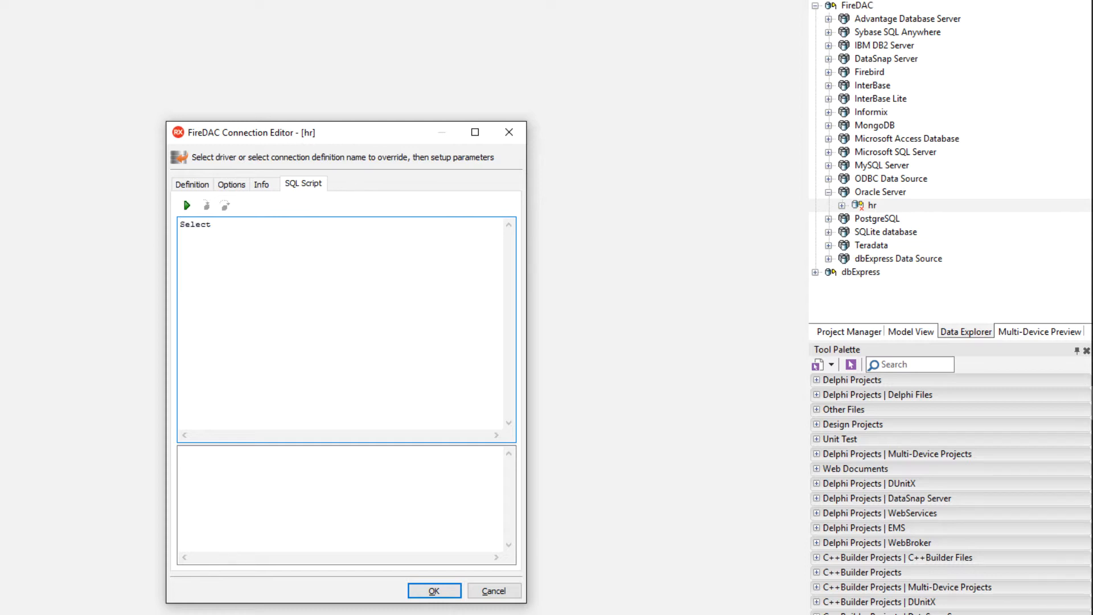
type("* from dual")
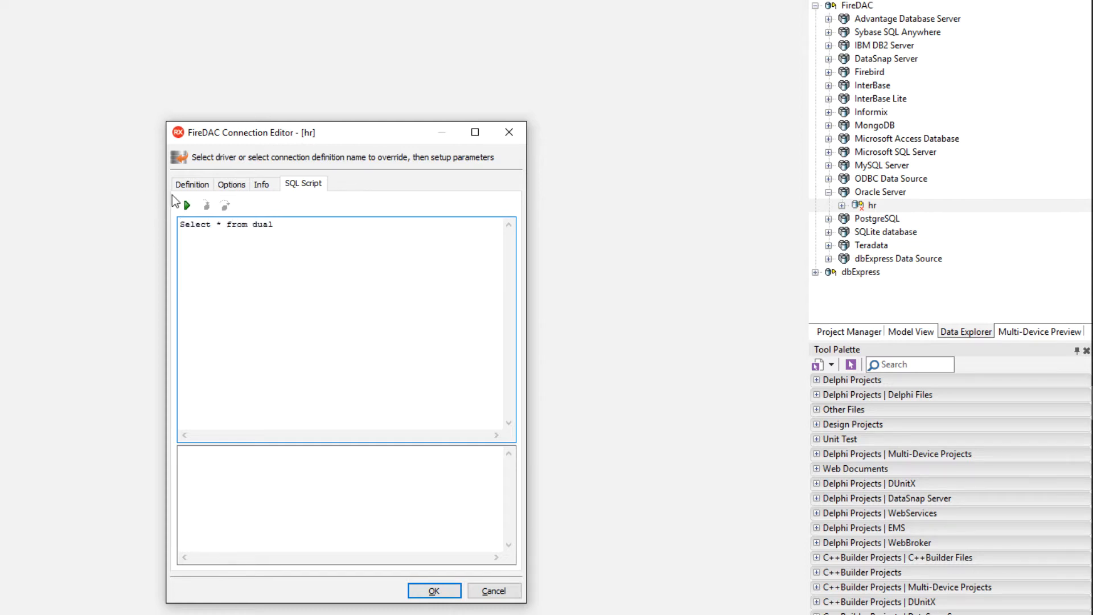
left_click(186, 205)
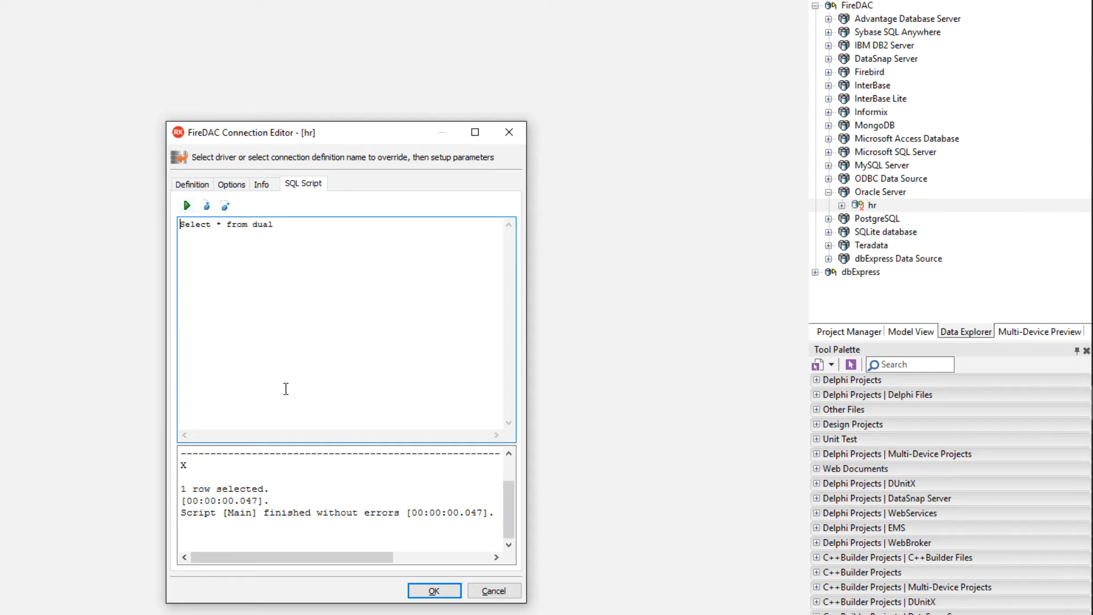
mouse_move(311, 501)
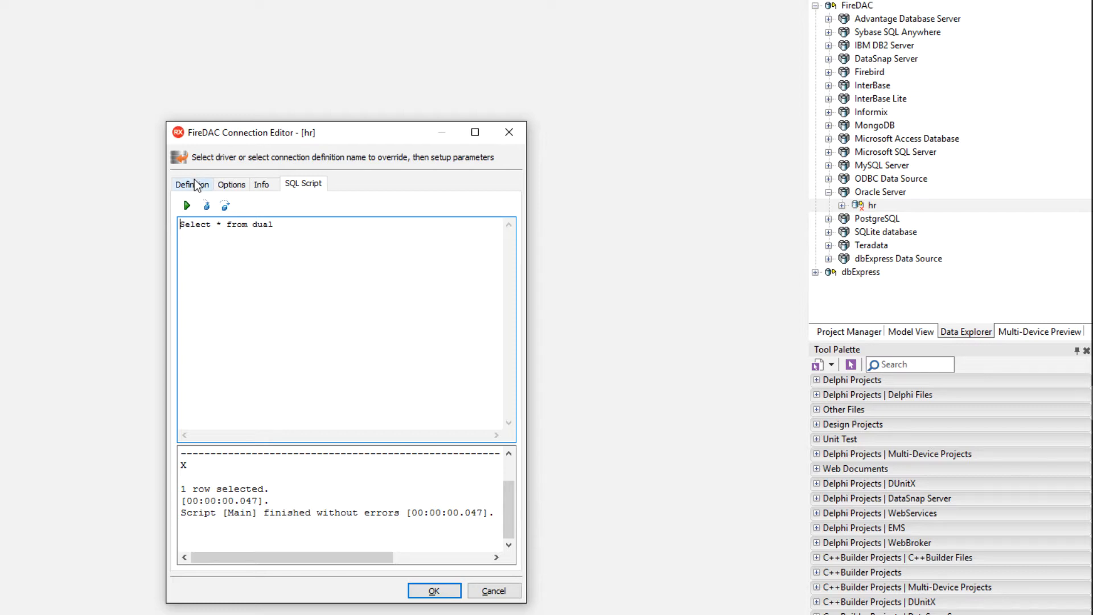
left_click(191, 184)
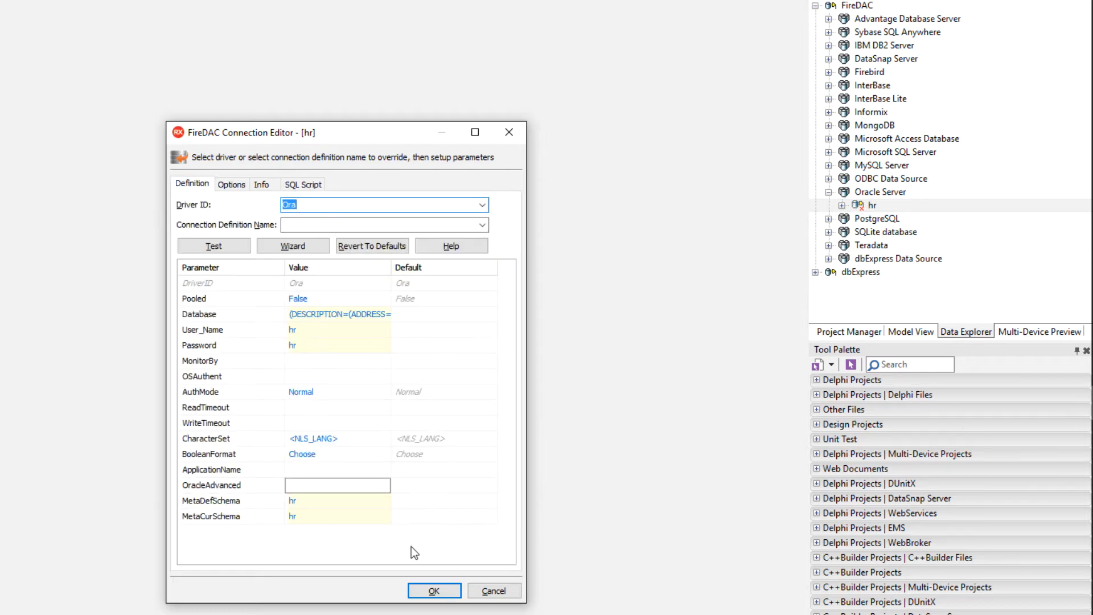
left_click(433, 591)
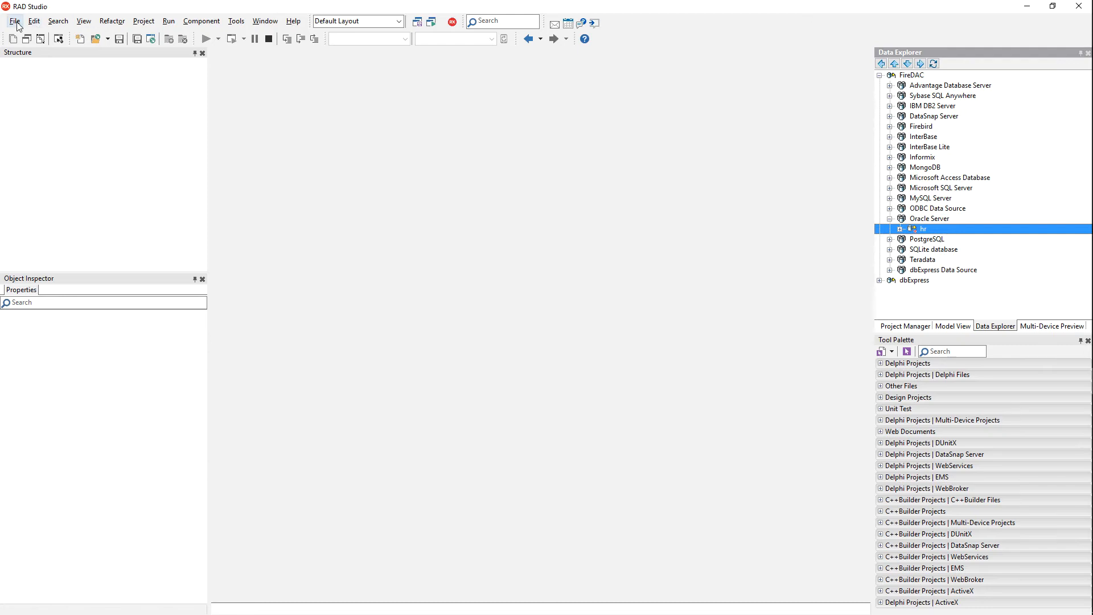
Create a blank Multi-Device Delphi application and browse hr tables COUNTRIES, REGIONS and EMPLOYEES.
left_click(15, 20)
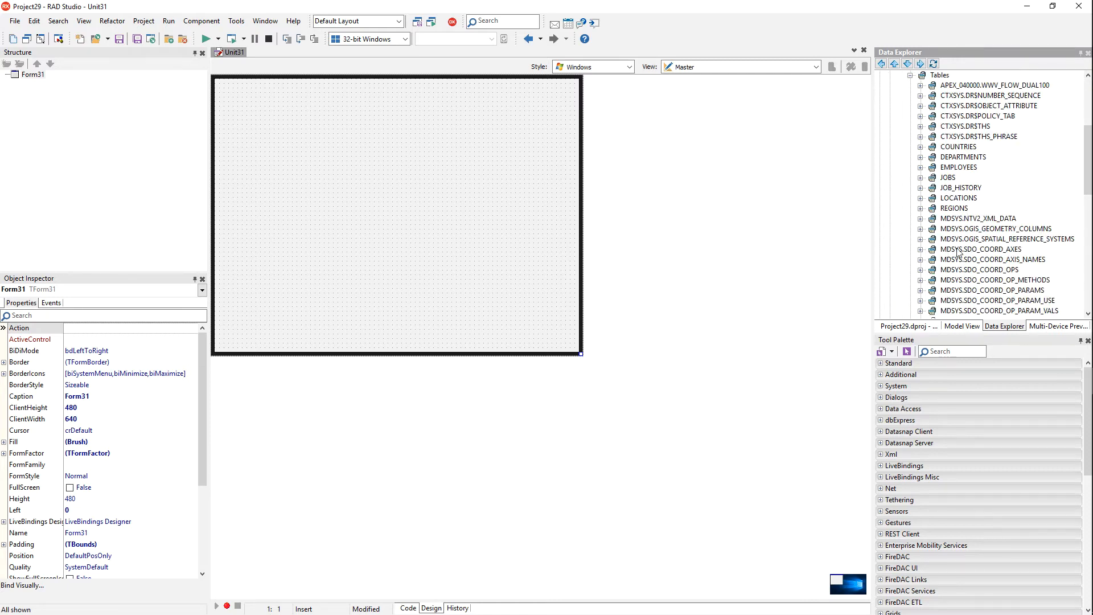
mouse_move(958, 148)
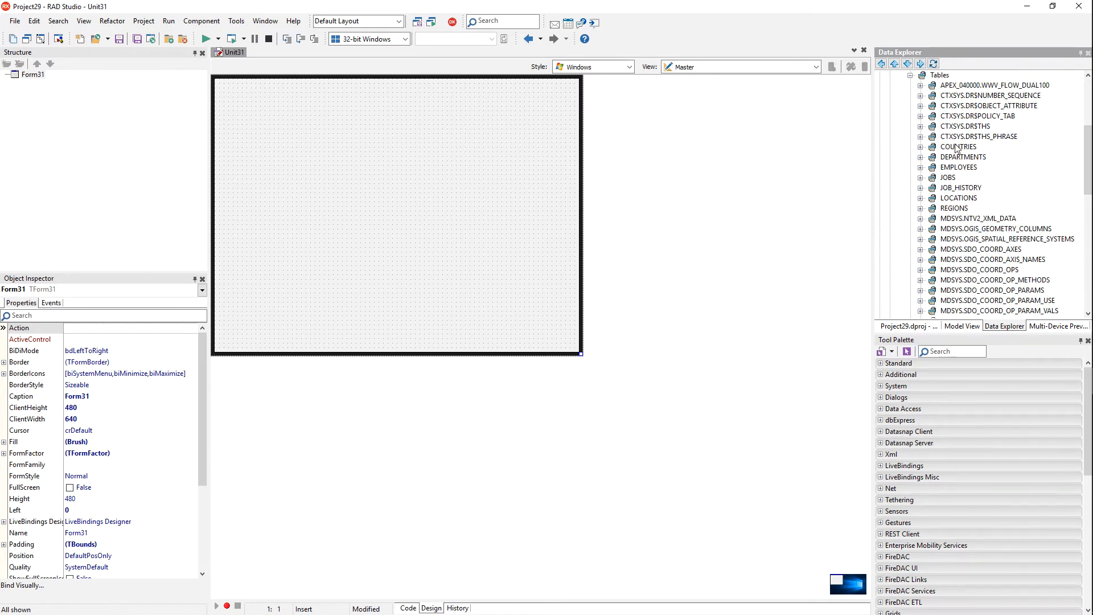
mouse_move(968, 224)
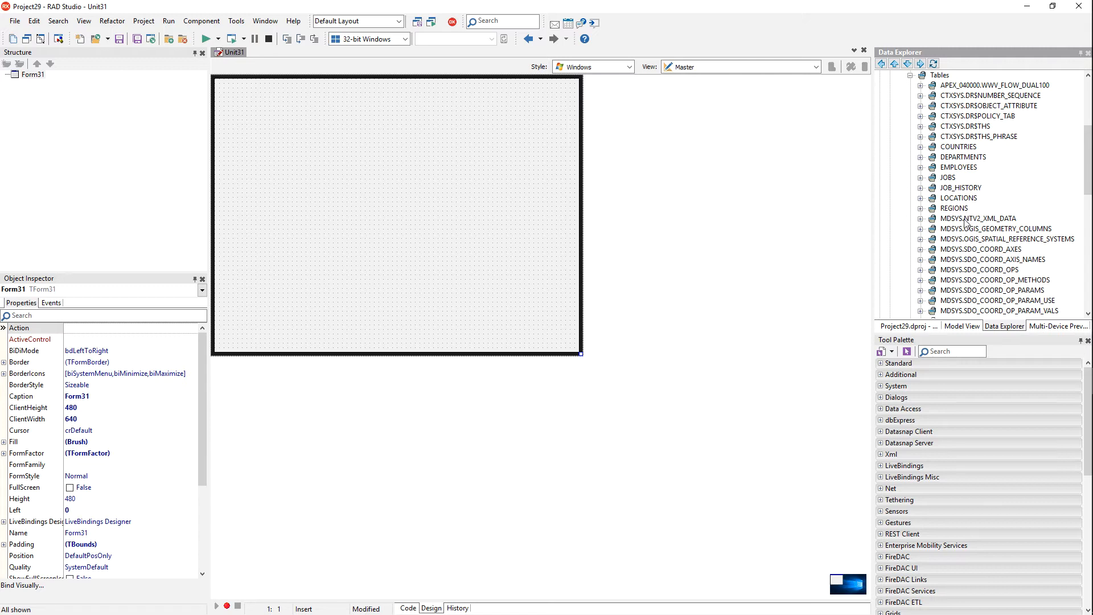
mouse_move(967, 149)
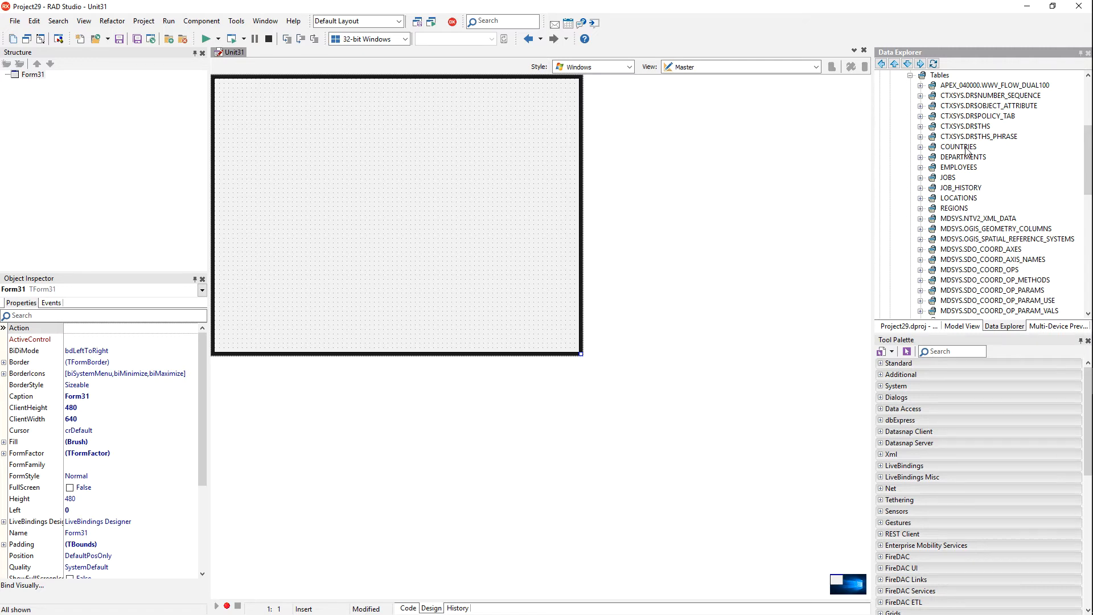
left_click(958, 147)
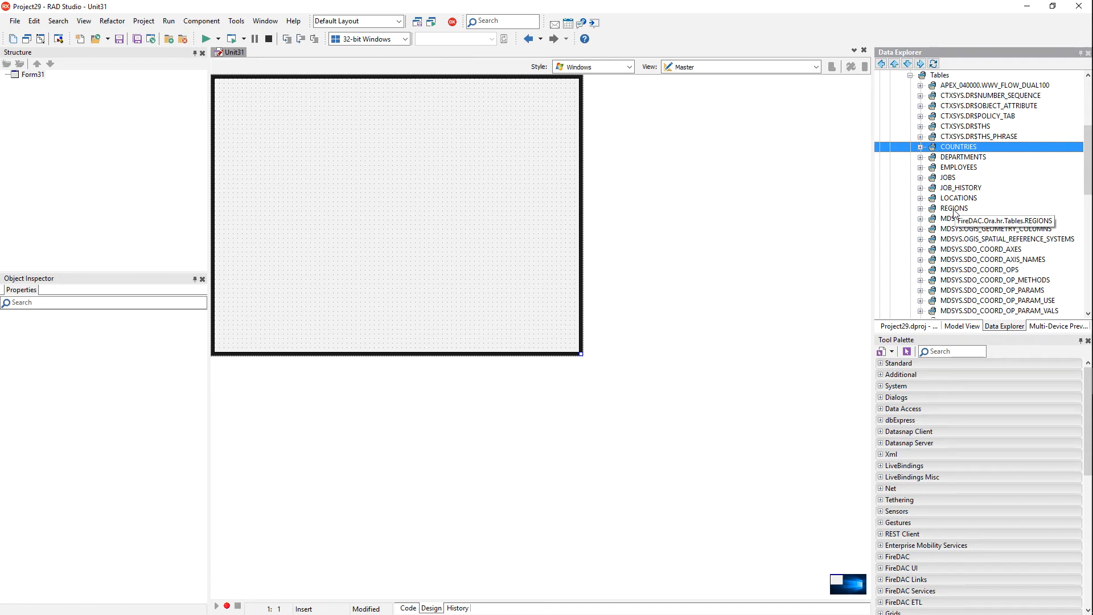
left_click(954, 207)
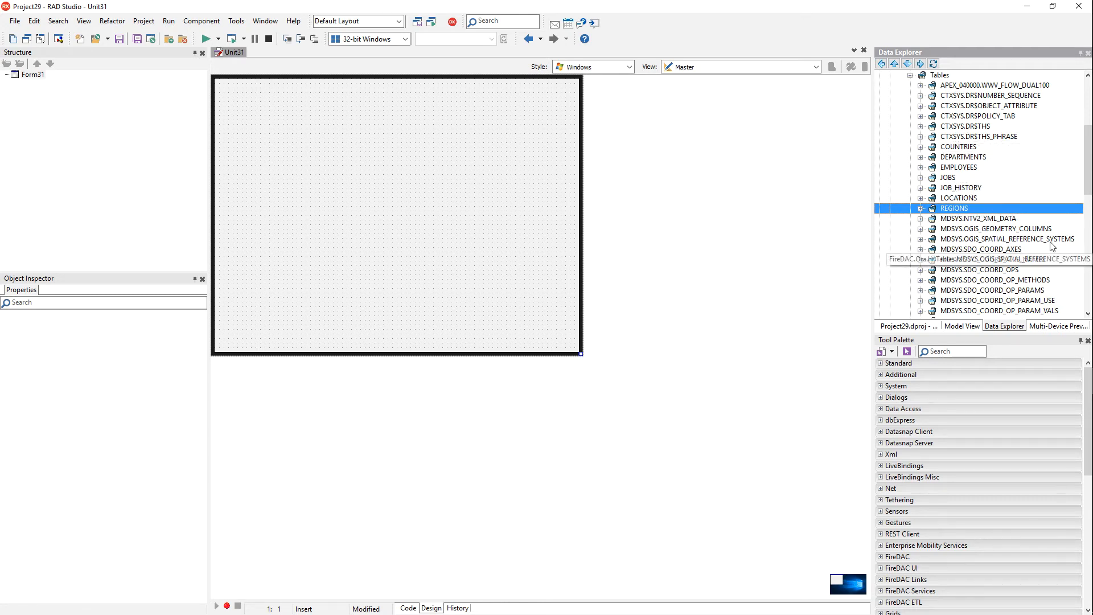
mouse_move(989, 160)
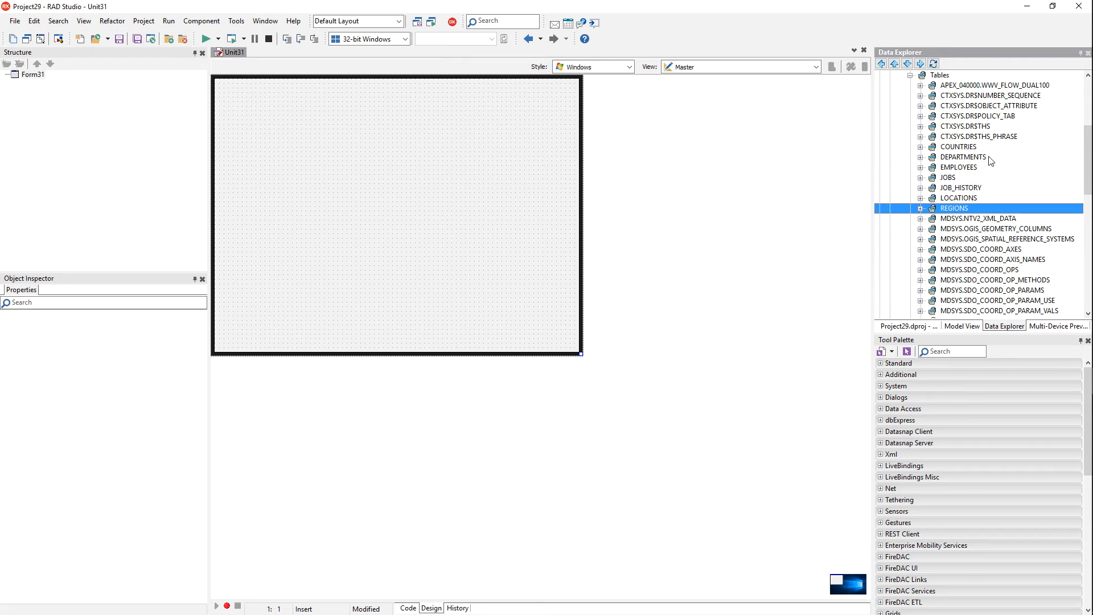
left_click(964, 157)
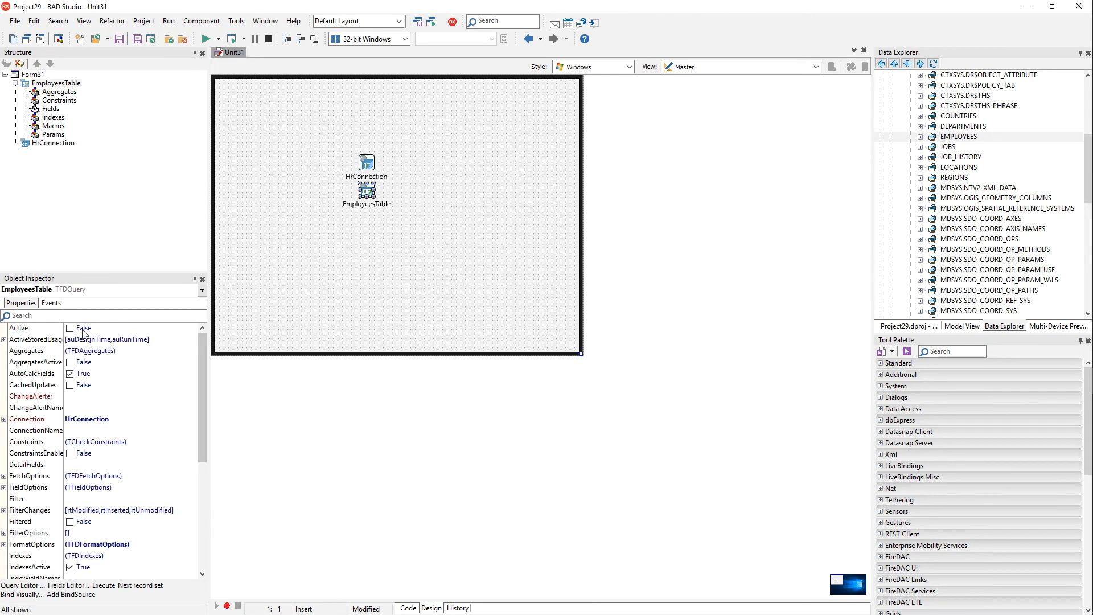
Set EmployeesTable Active to True and bind all its fields to a new TGrid via LiveBindings.
left_click(70, 328)
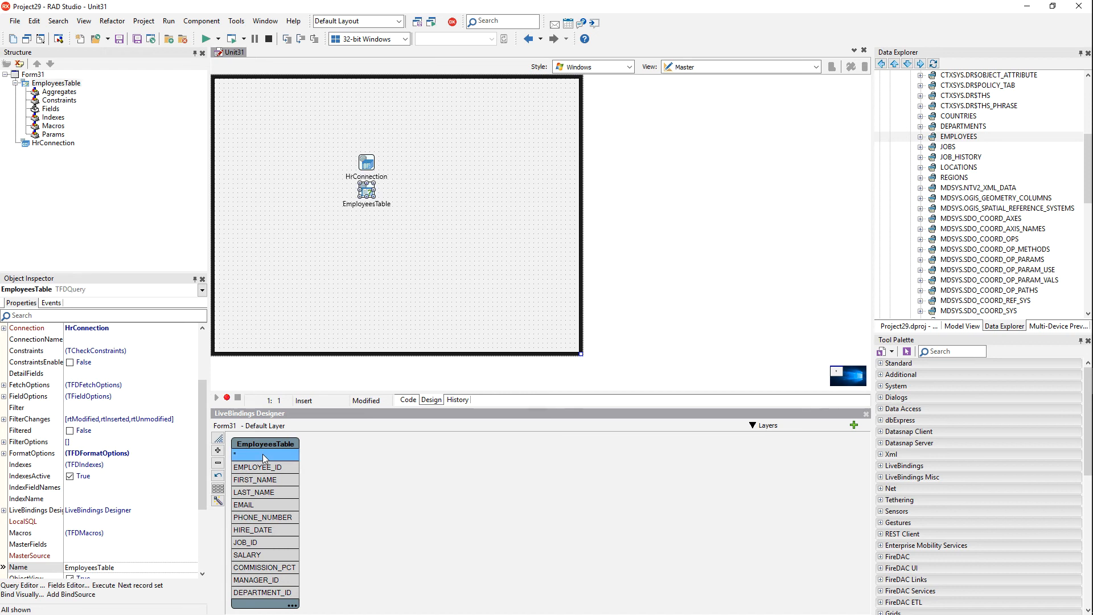
left_click(264, 443)
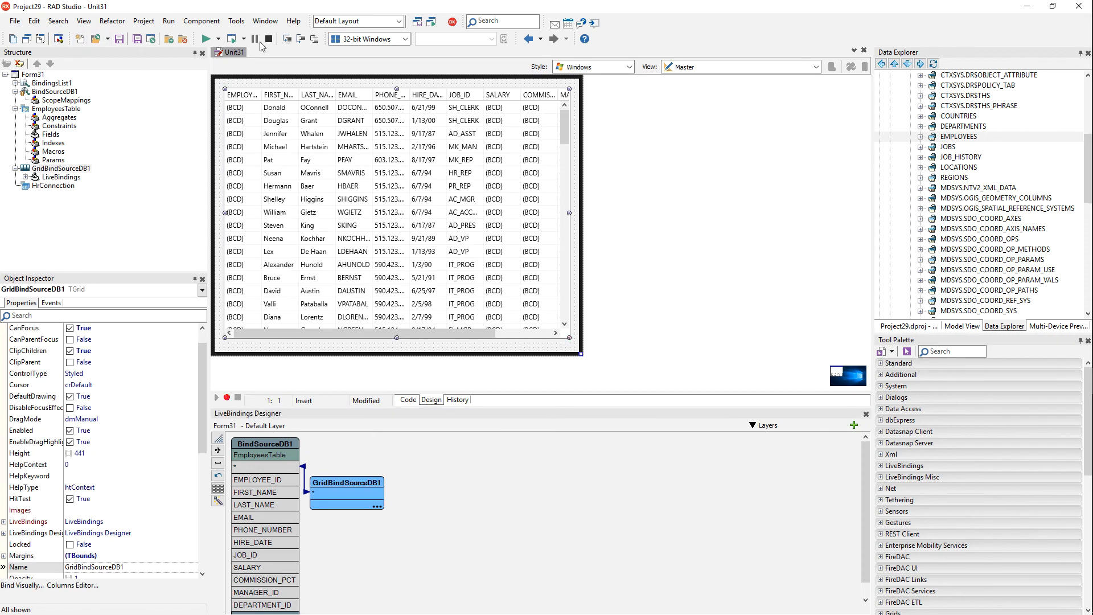
Build and run the application on Windows so Form31 shows the employee grid with live rows.
left_click(204, 39)
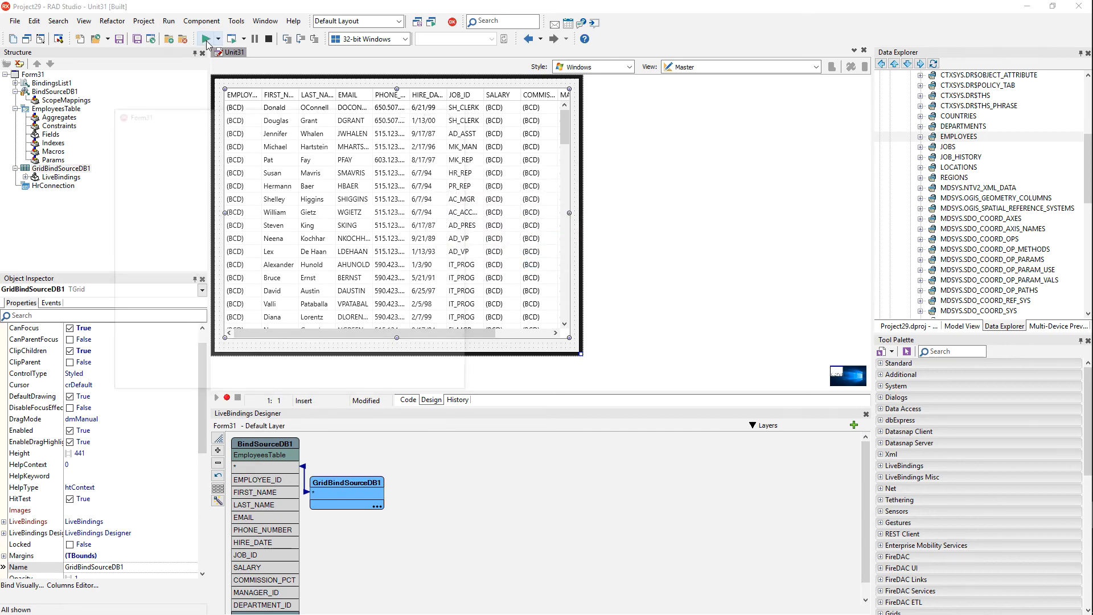
left_click(206, 39)
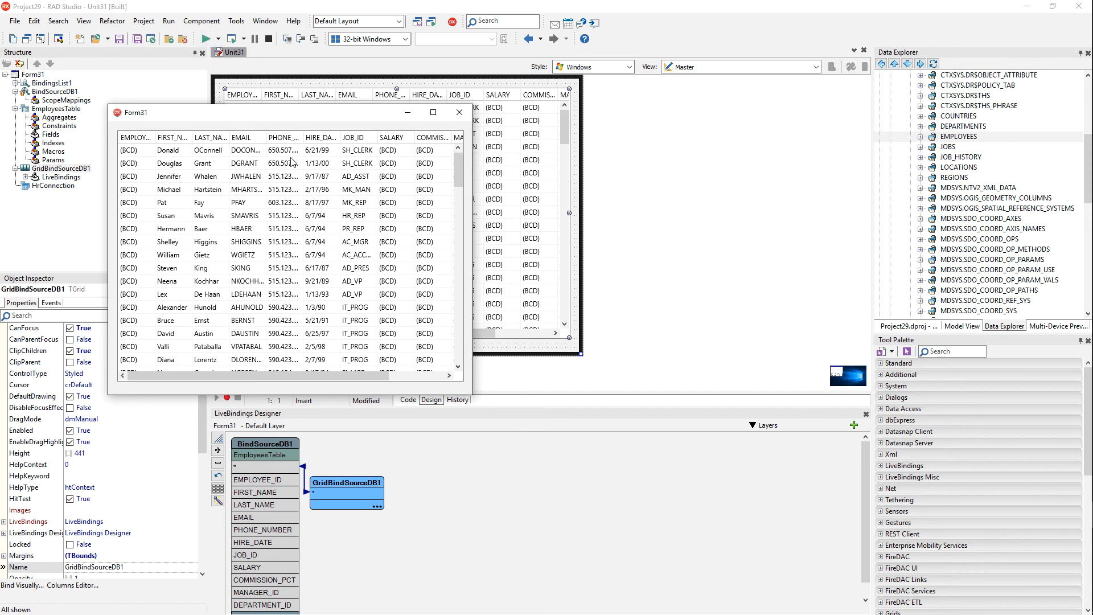
mouse_move(387, 416)
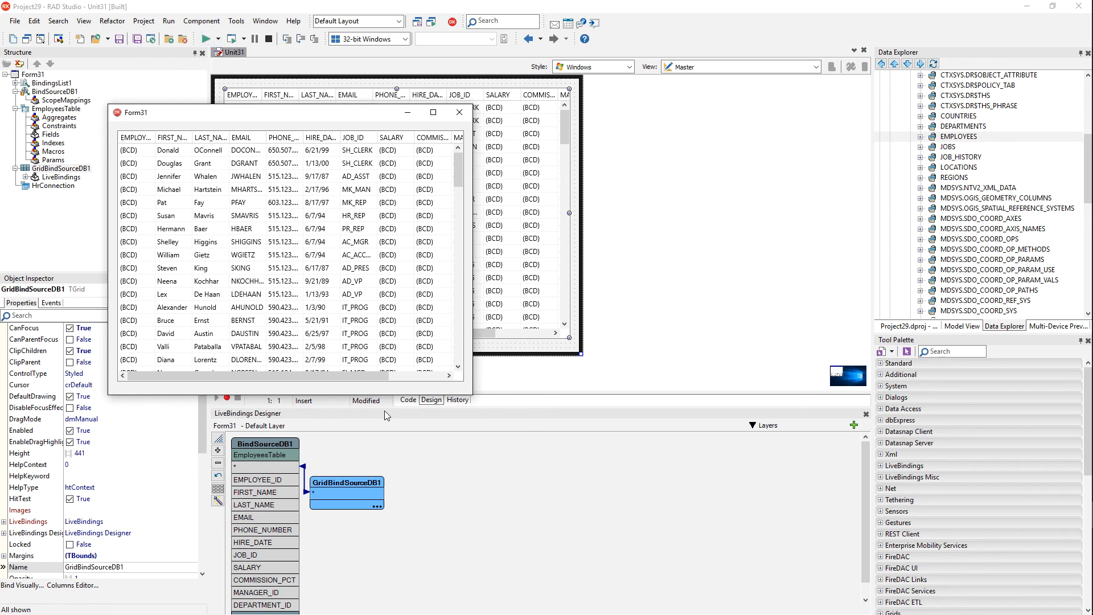